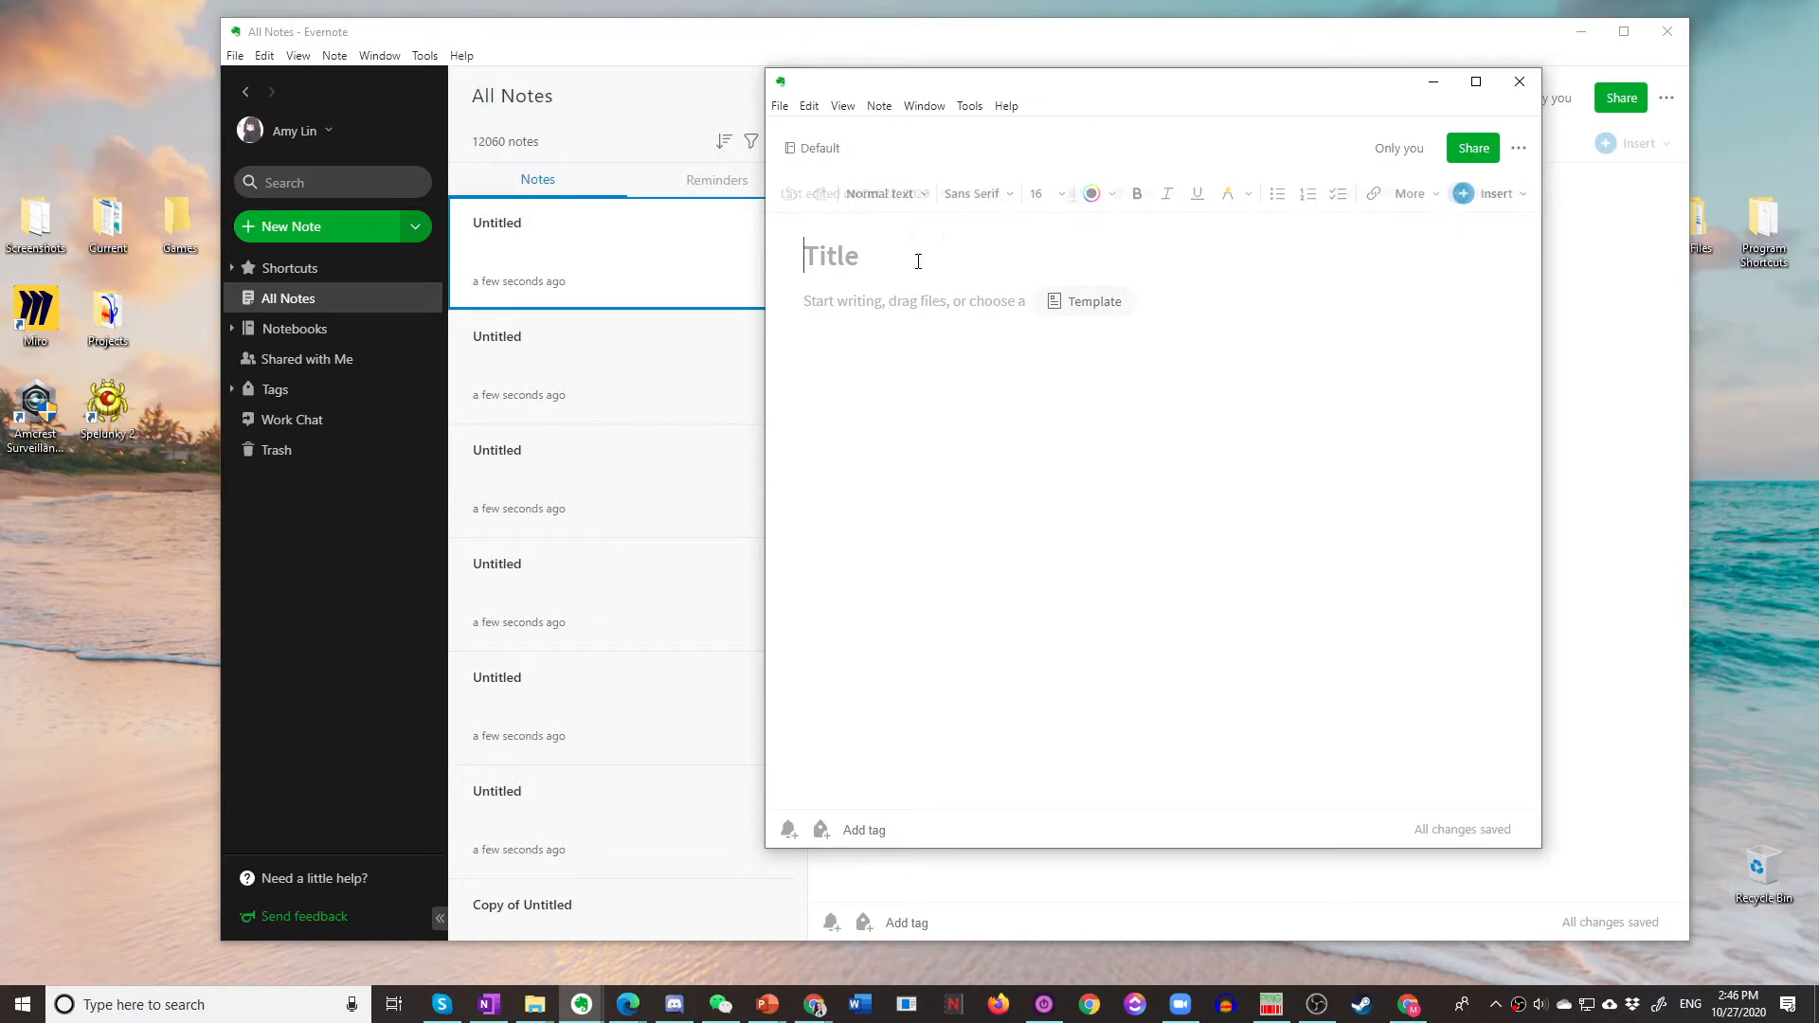
# Step: Type 'Hello' as the note title and 'Hello' as its body
pyautogui.write('Hello')
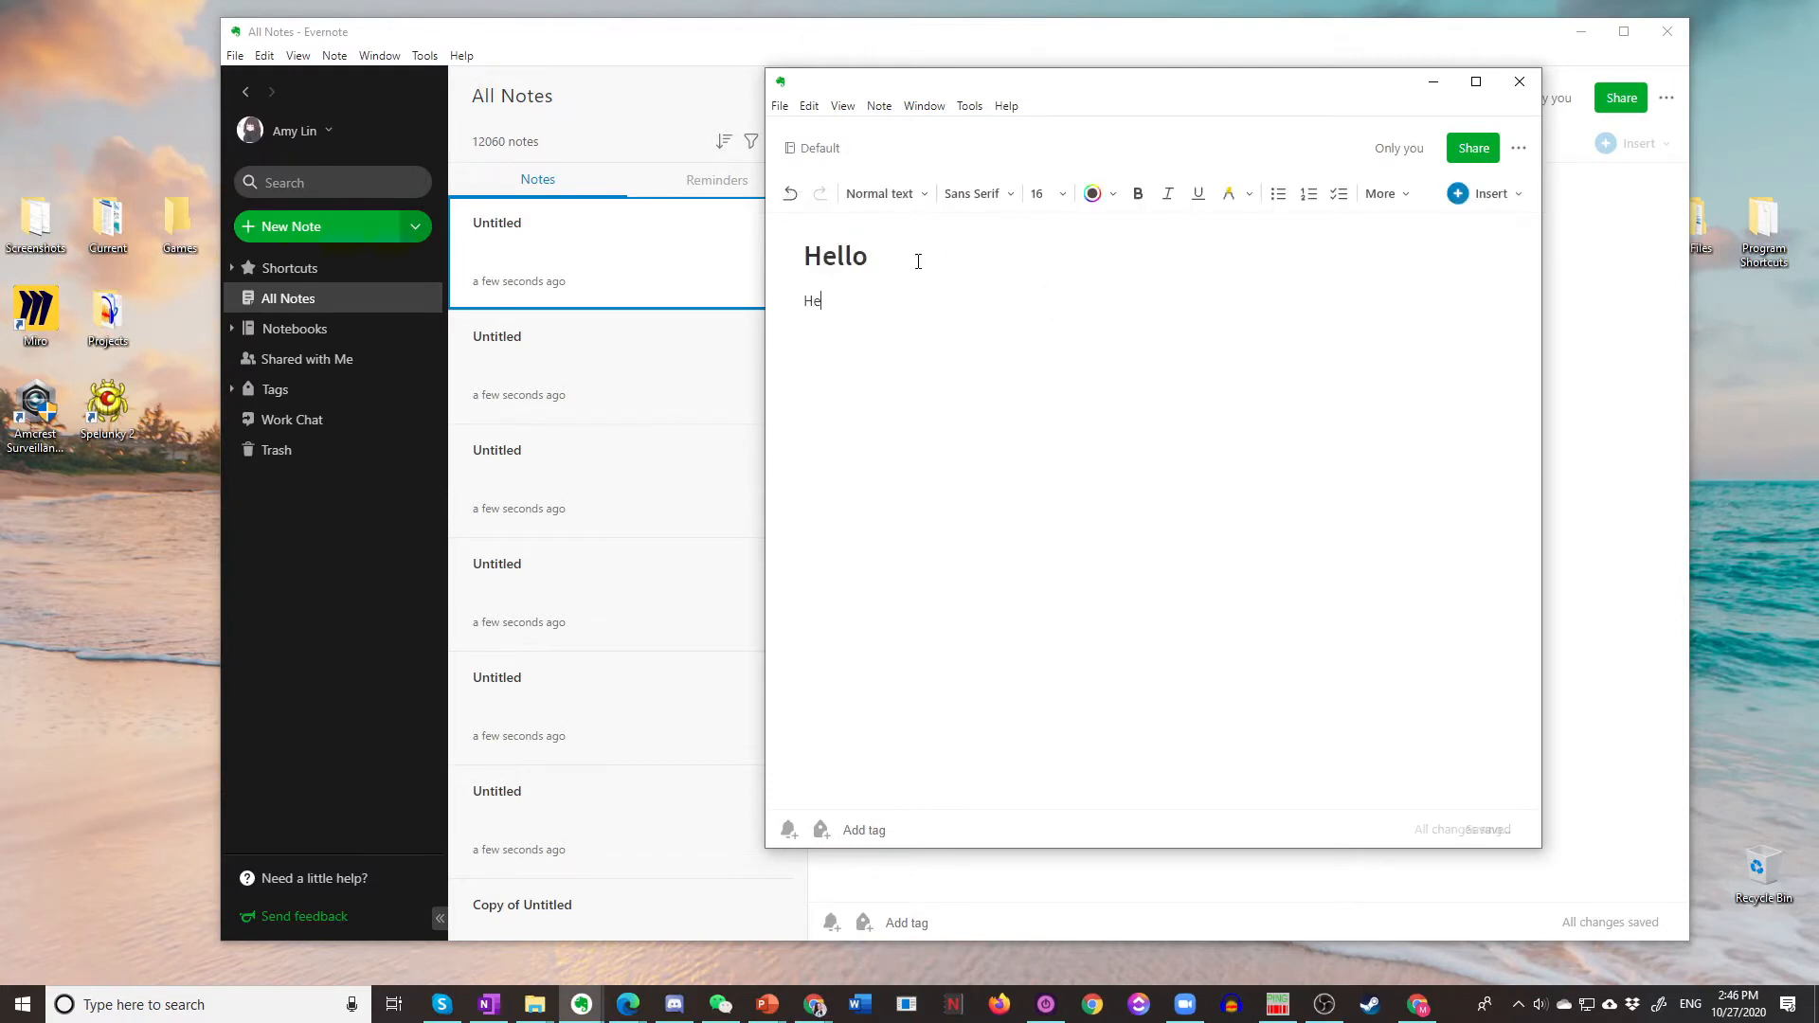
pyautogui.write('llo')
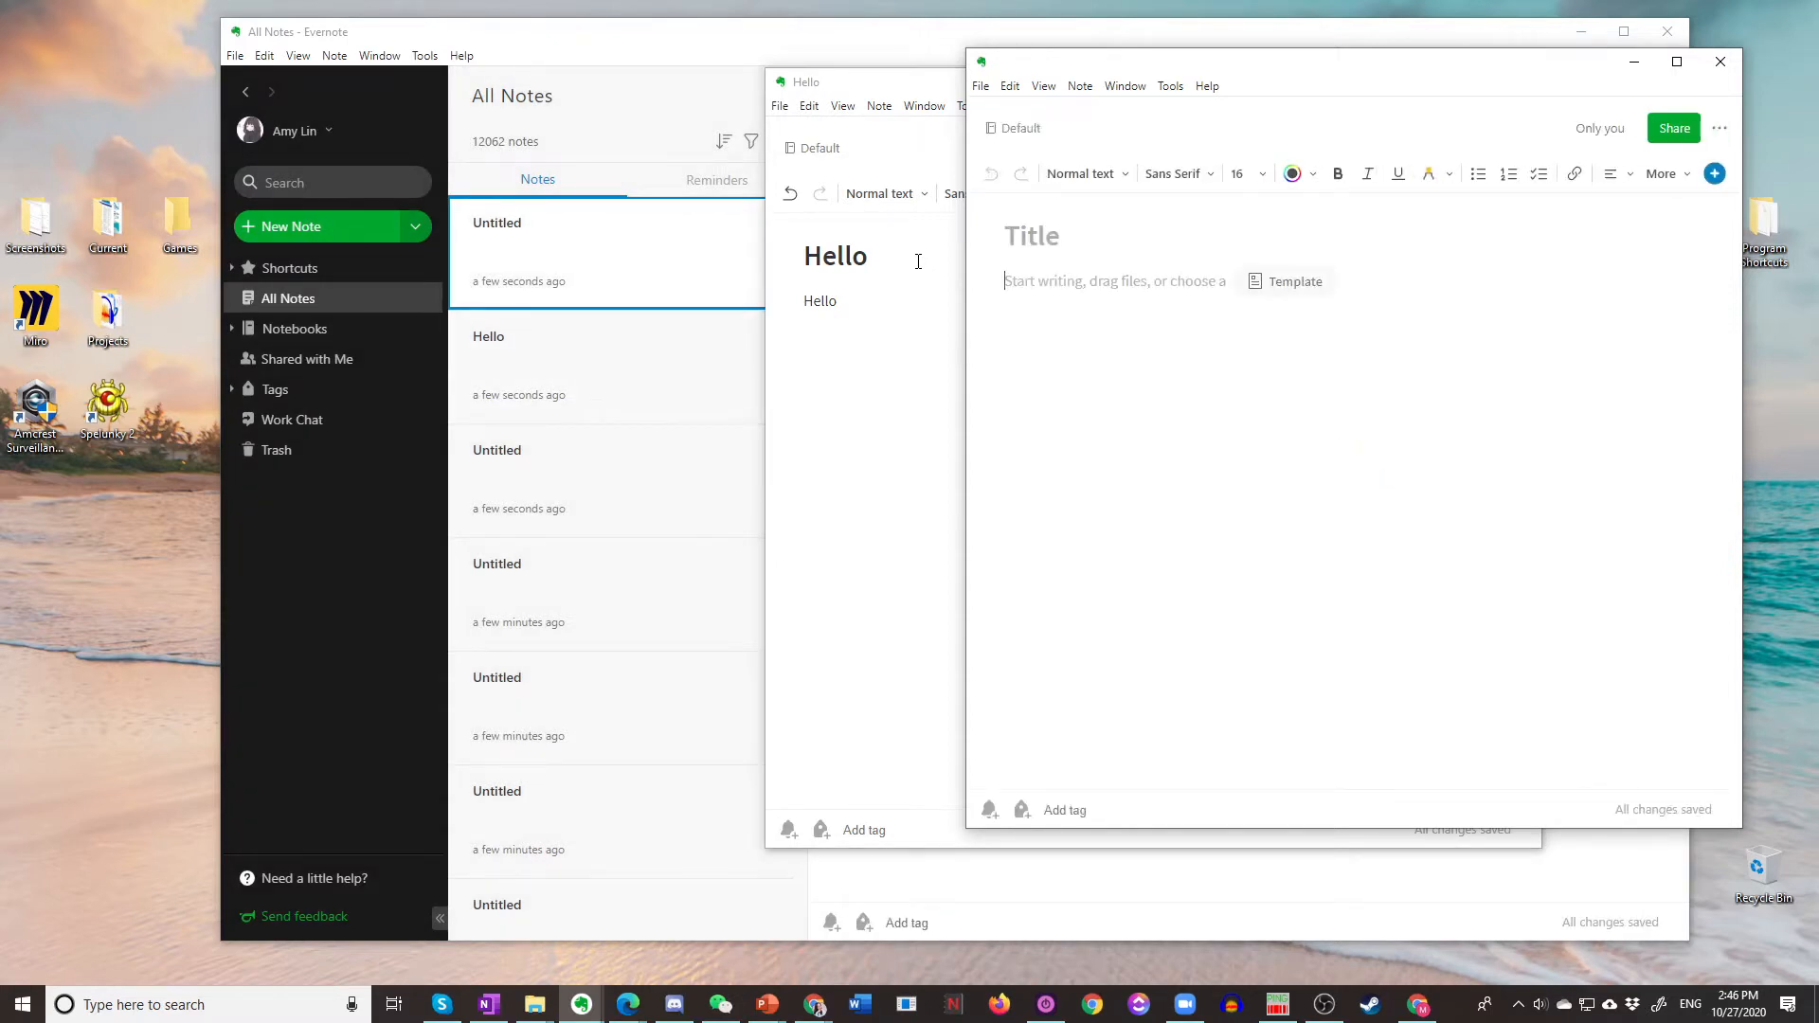
# Step: Type 'Test' and an emoji in the new note window
pyautogui.write('Test')
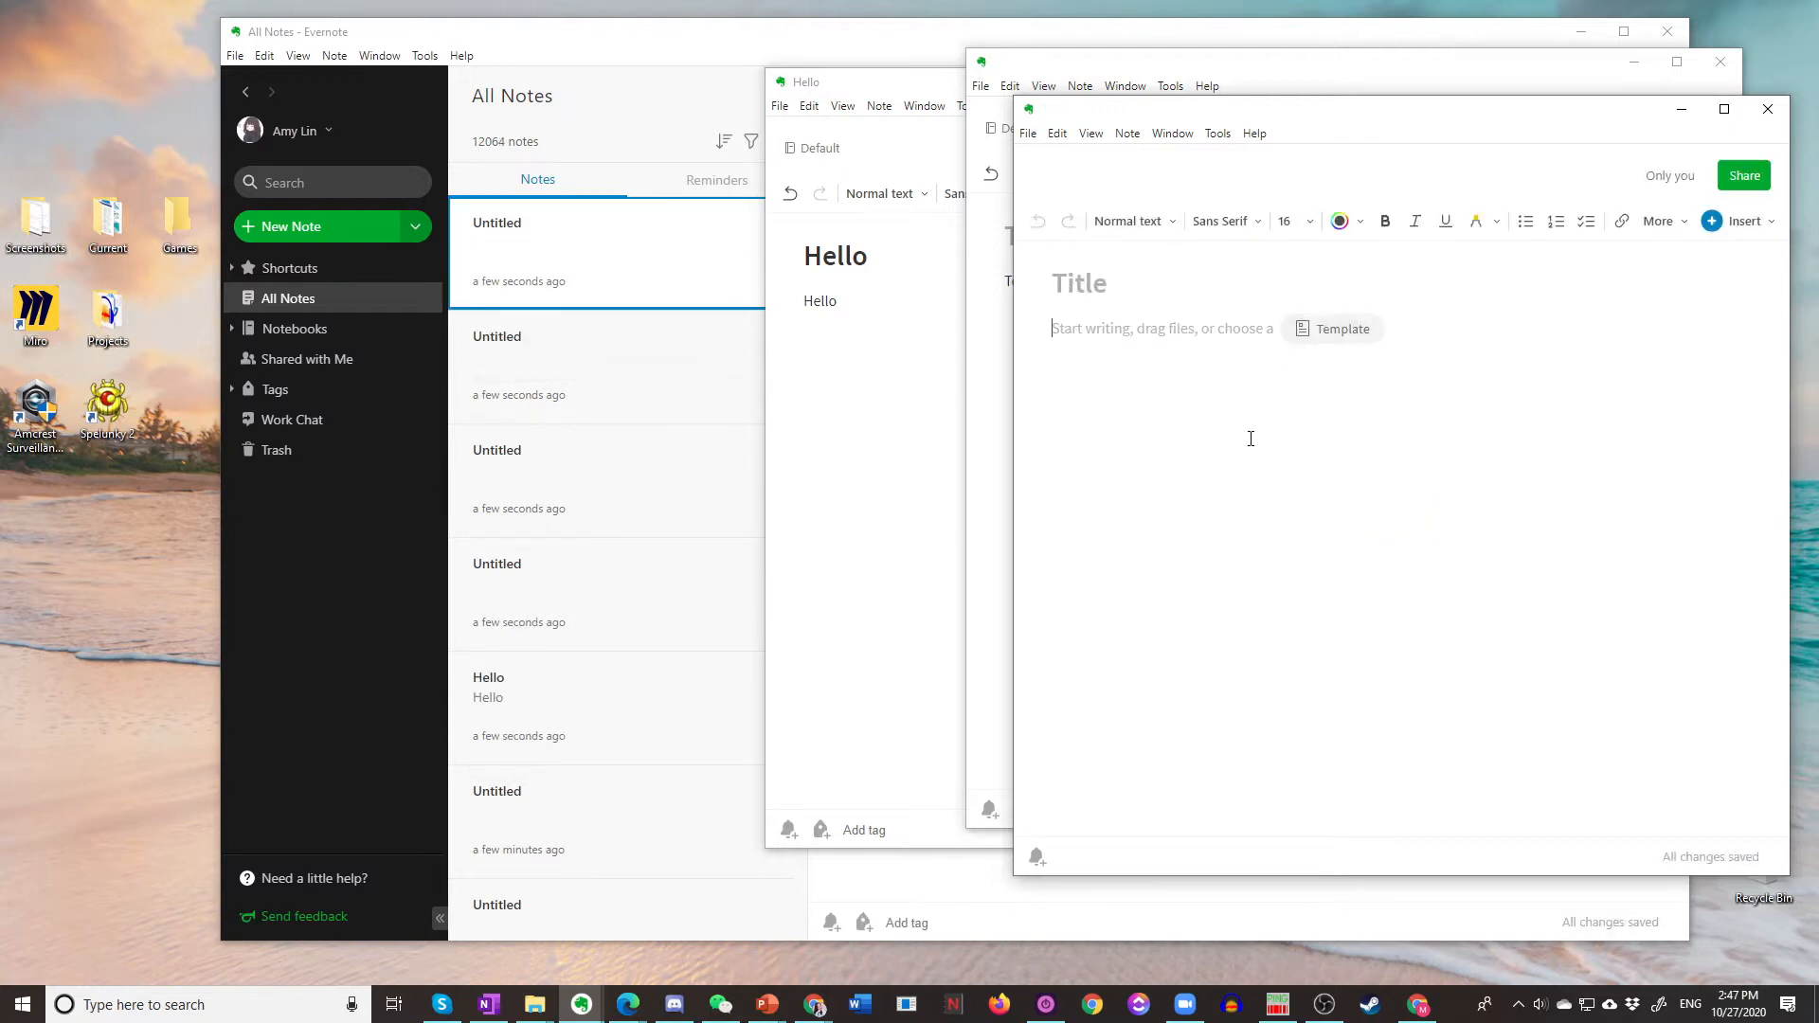
pyautogui.write('😞')
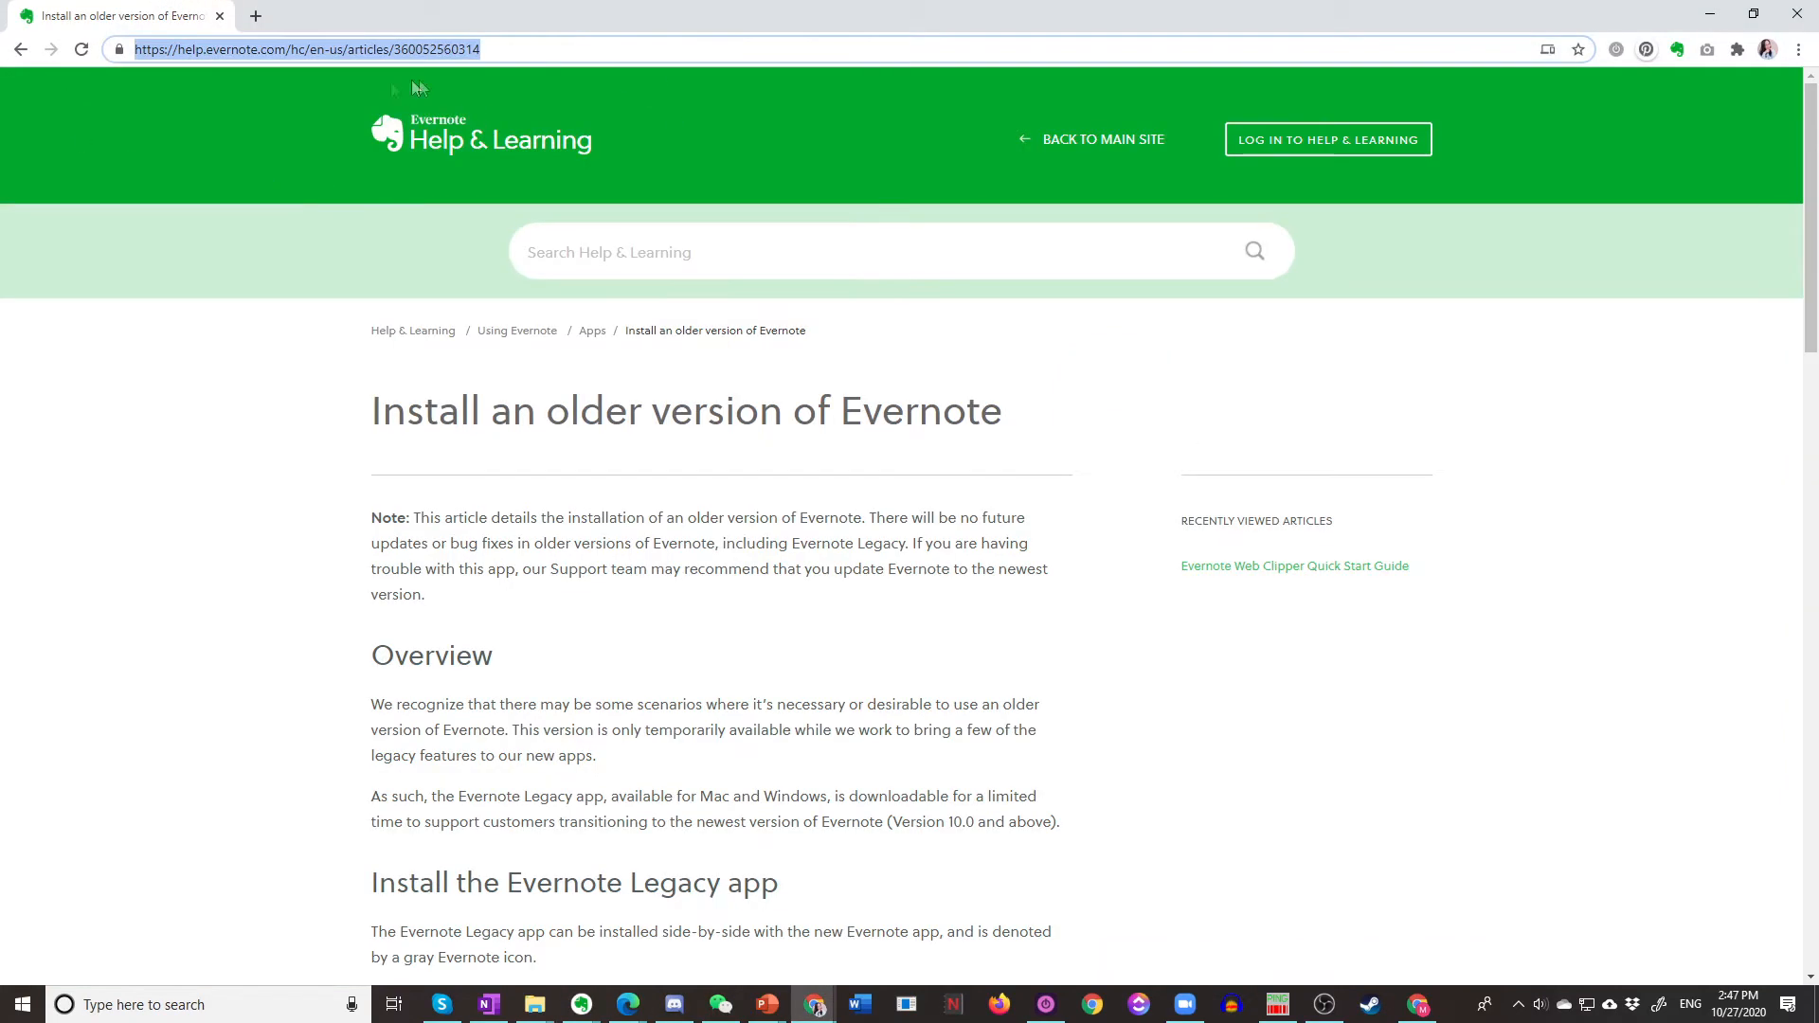
# Step: Download Evernote Legacy 6.25.2 for Windows, then install it with default options and launch it
pyautogui.scroll(-3)
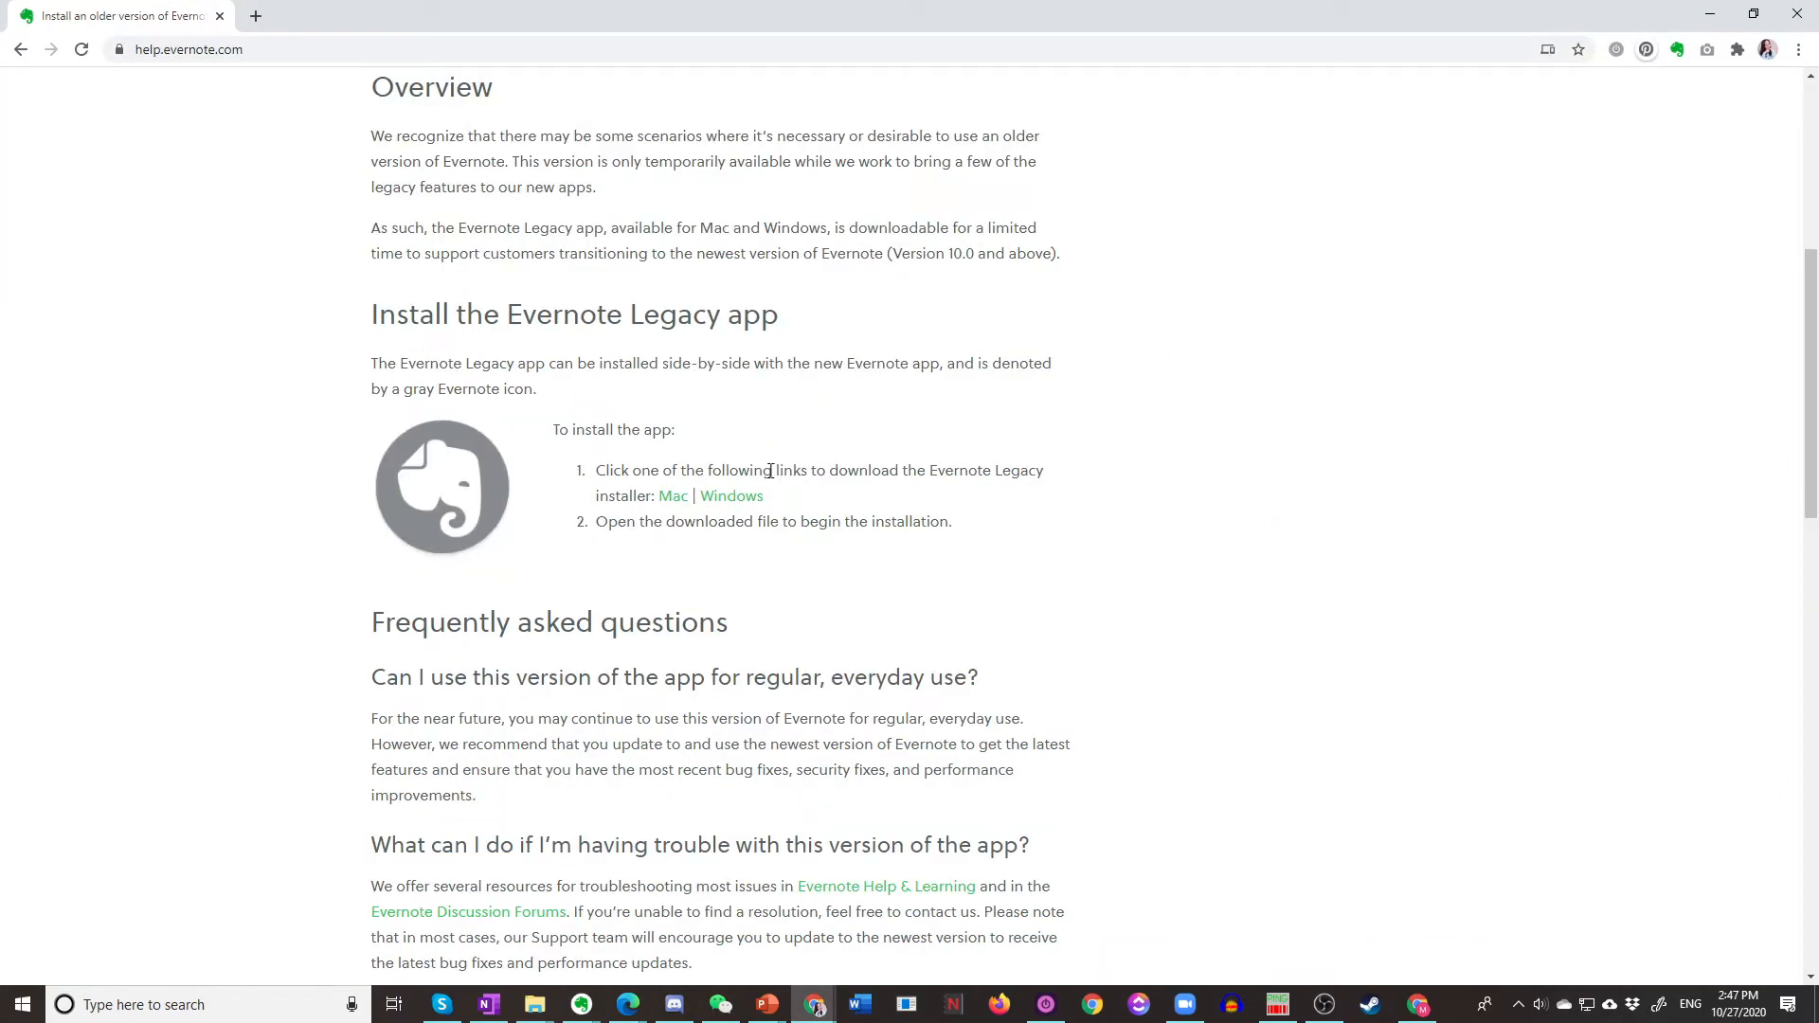
pyautogui.click(730, 496)
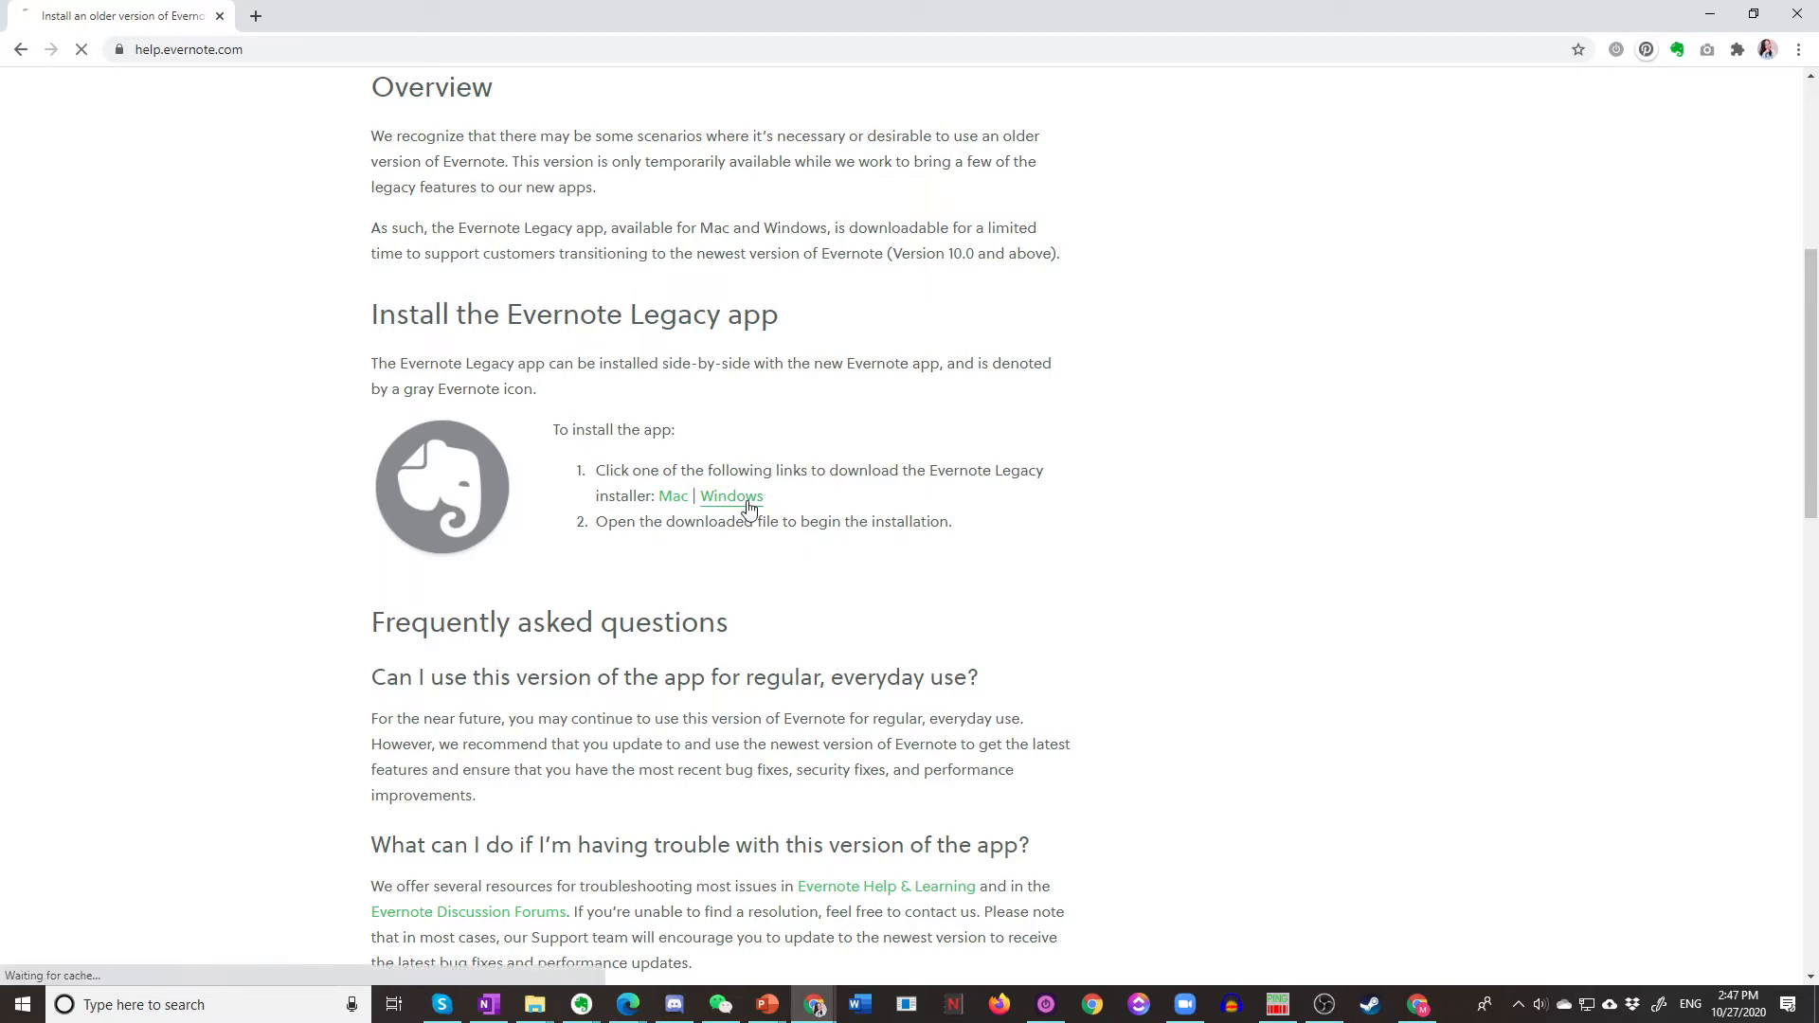
pyautogui.click(731, 496)
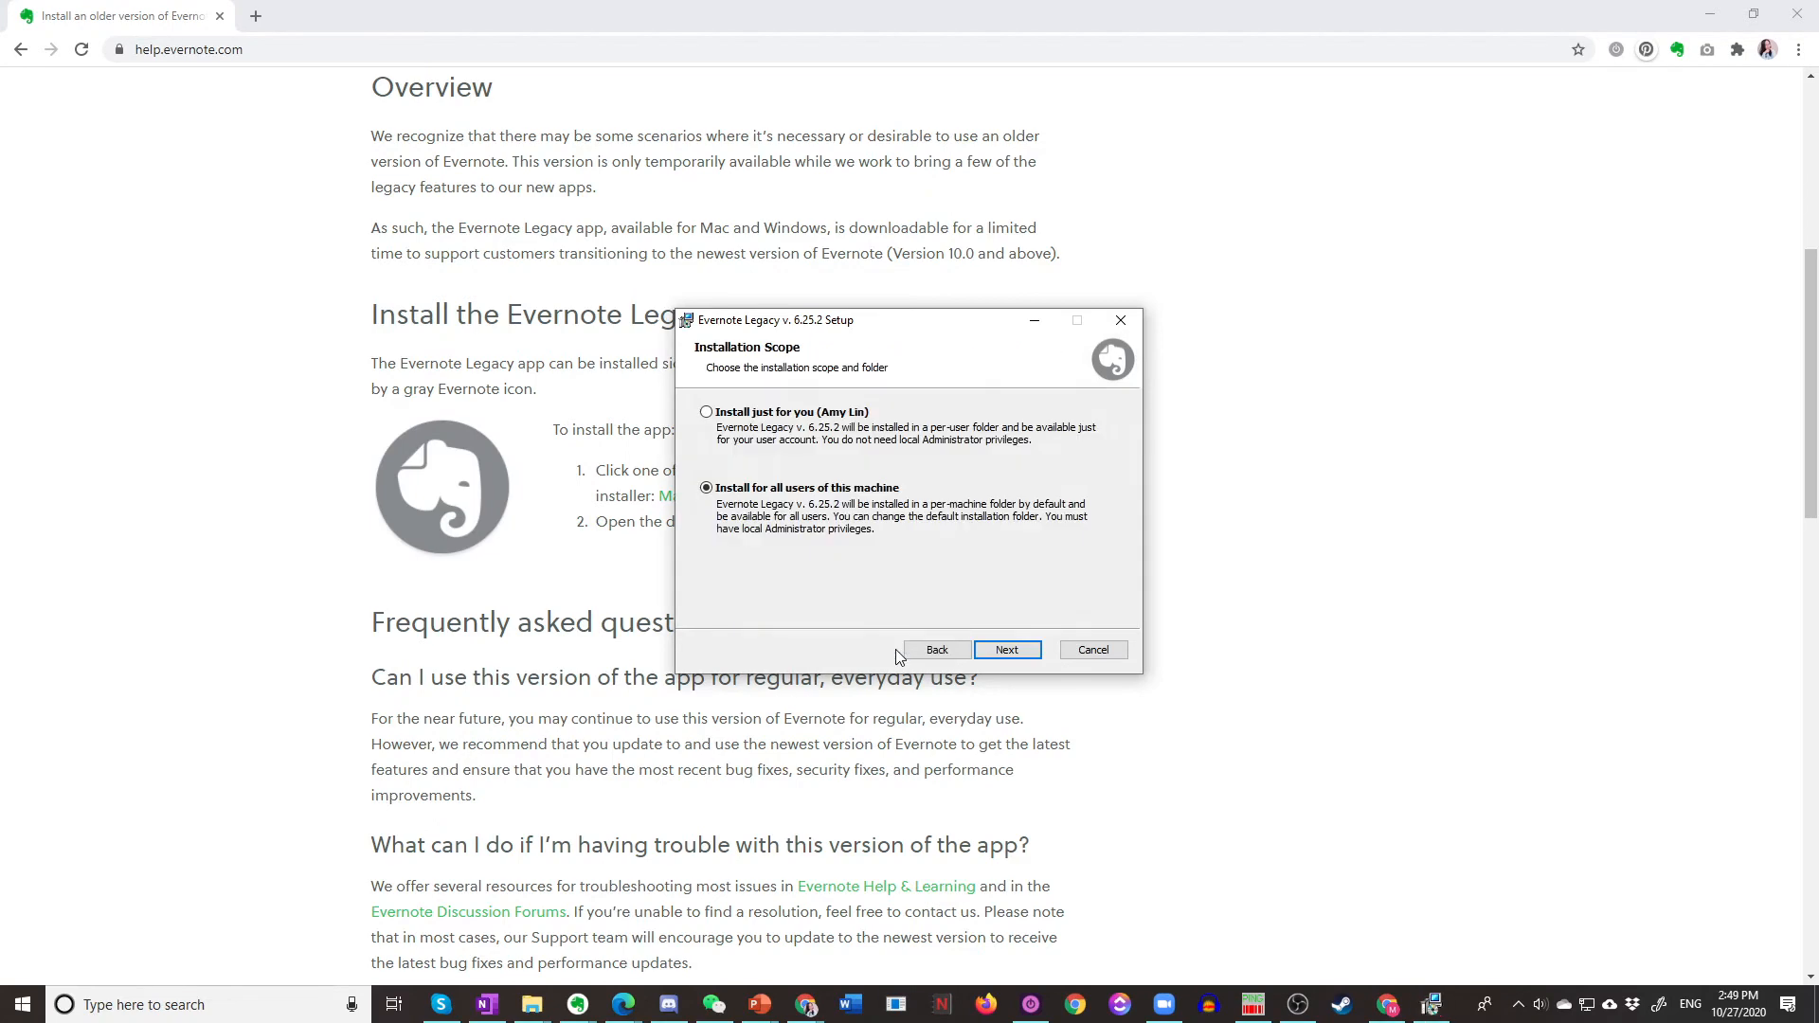
pyautogui.click(1004, 650)
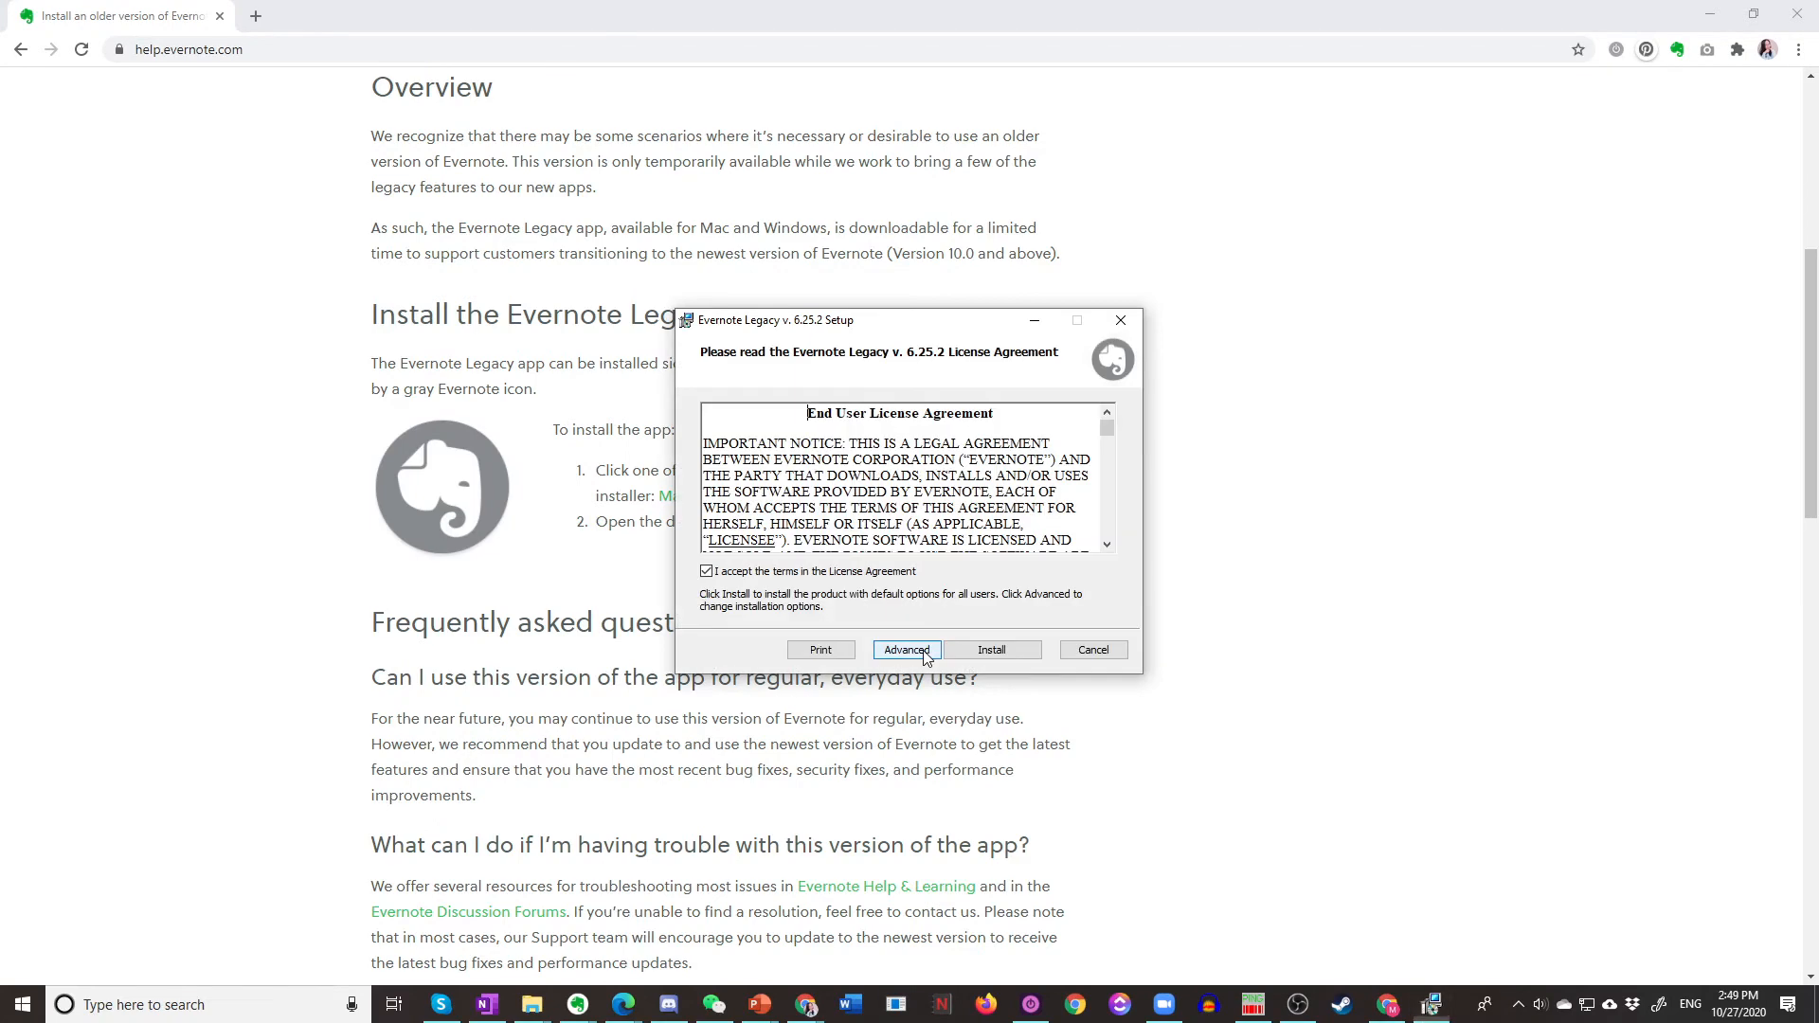
pyautogui.click(989, 648)
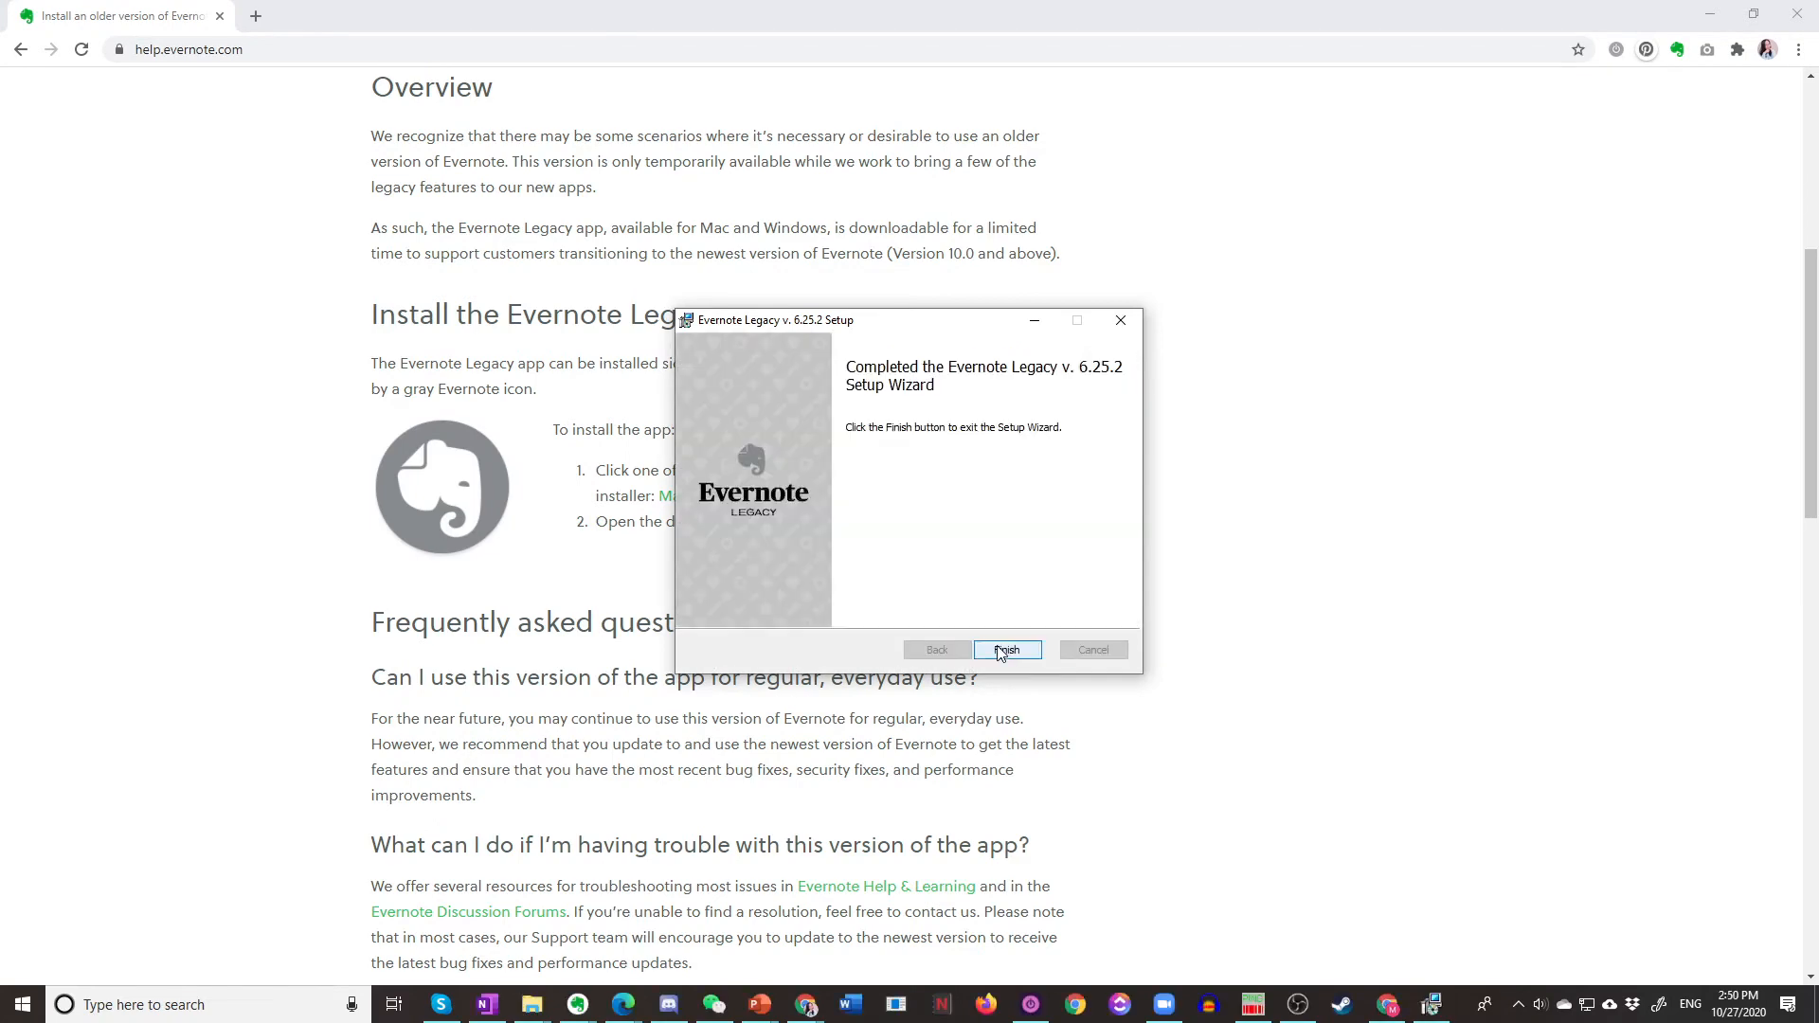
pyautogui.click(1004, 650)
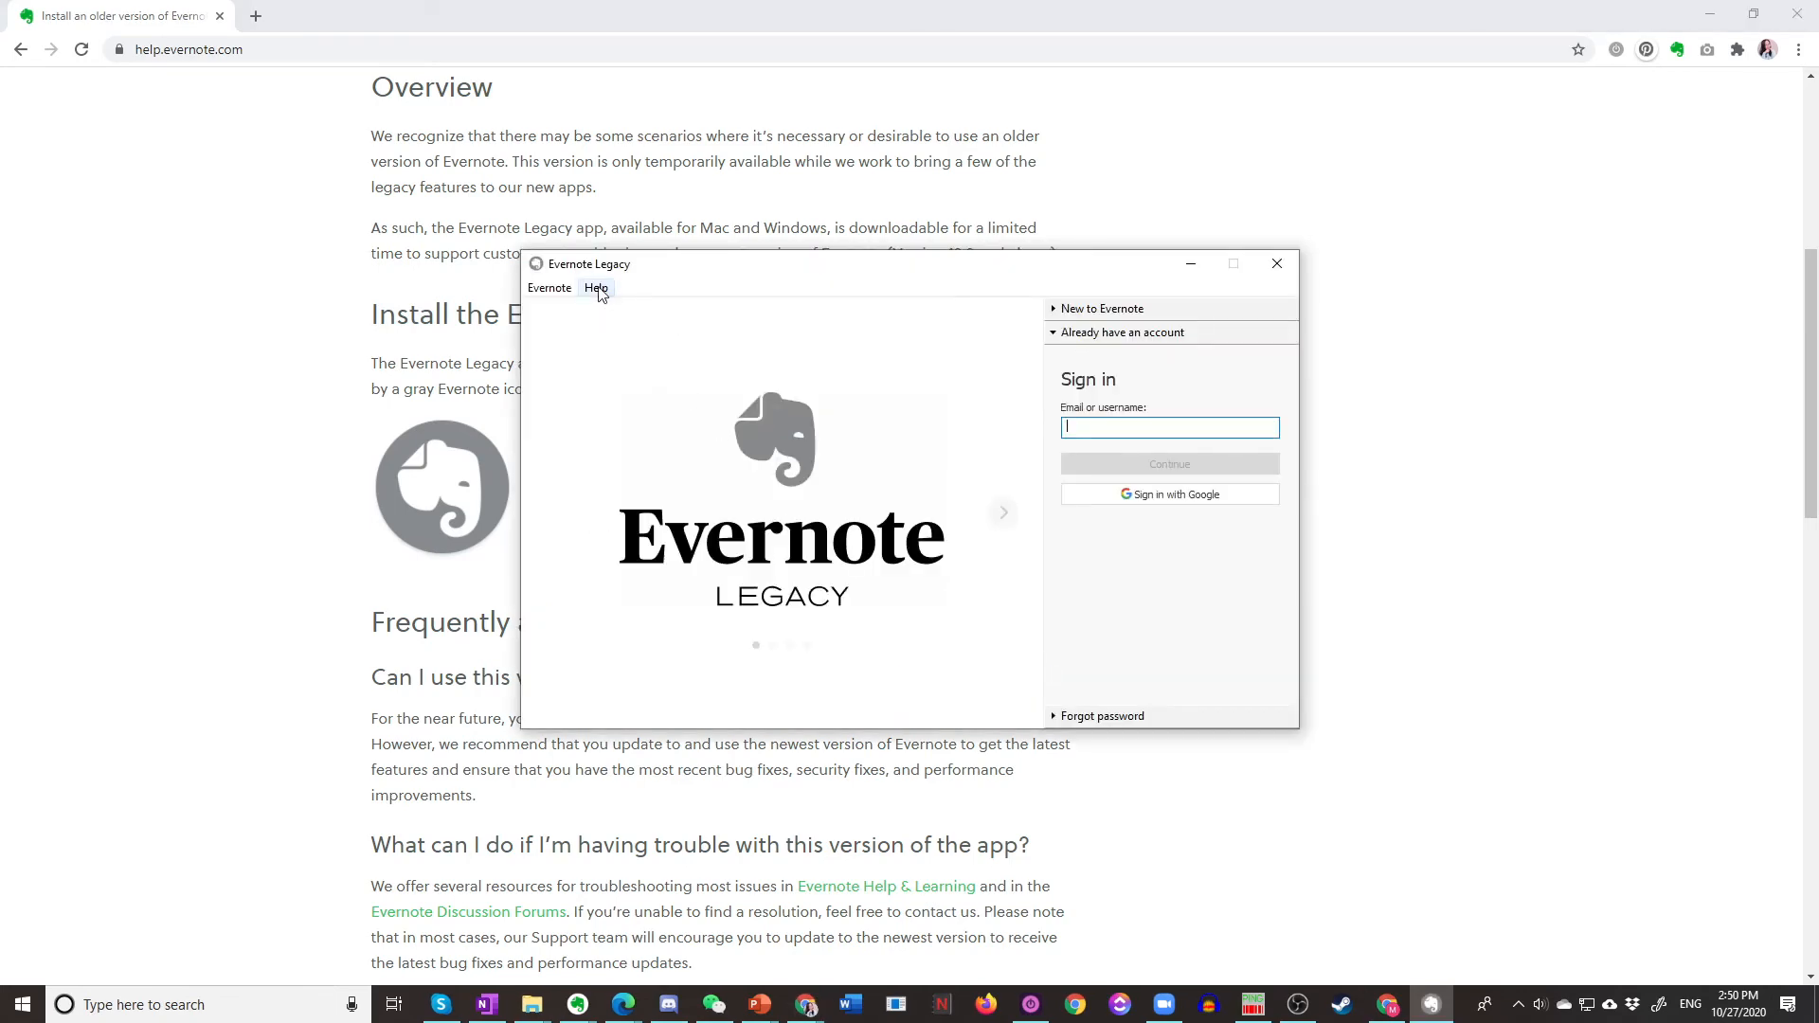